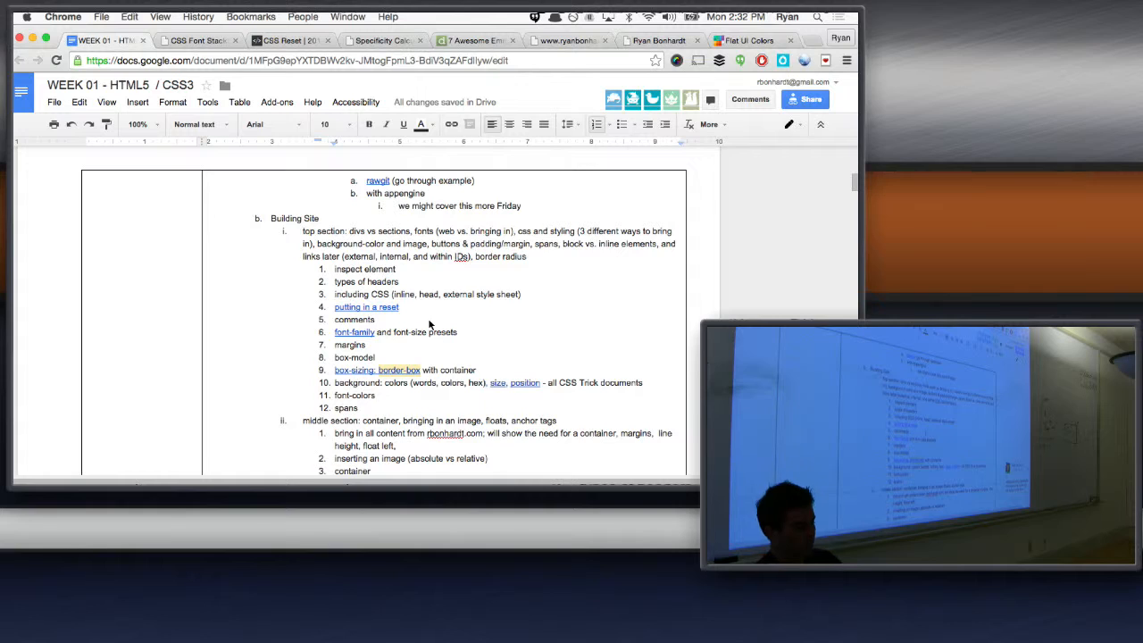
mouse_move(373, 348)
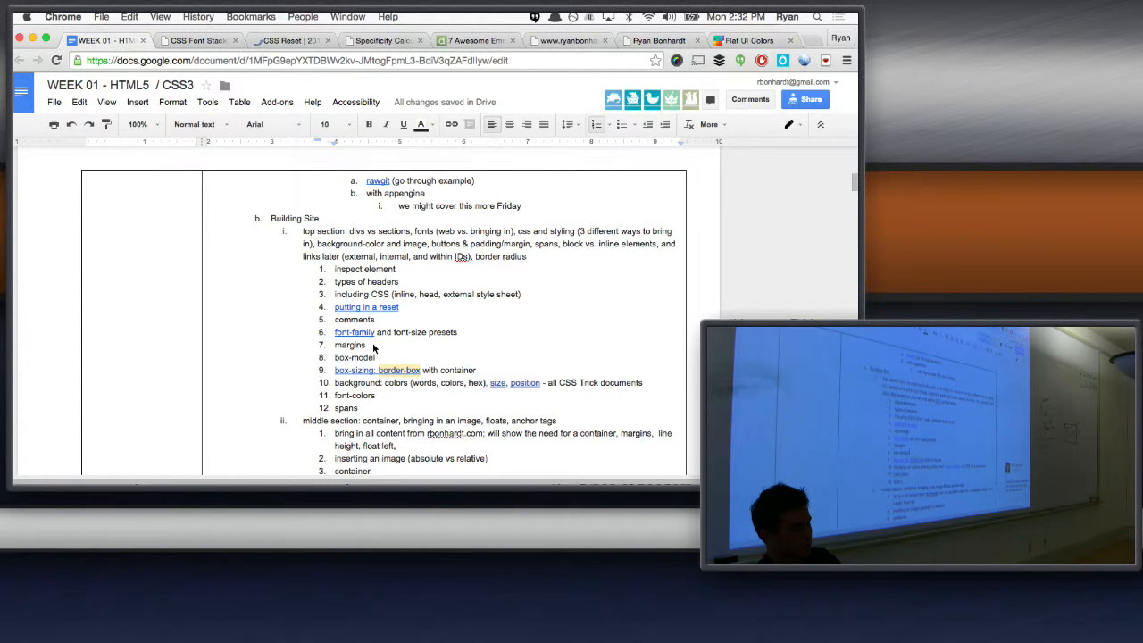
mouse_move(401, 375)
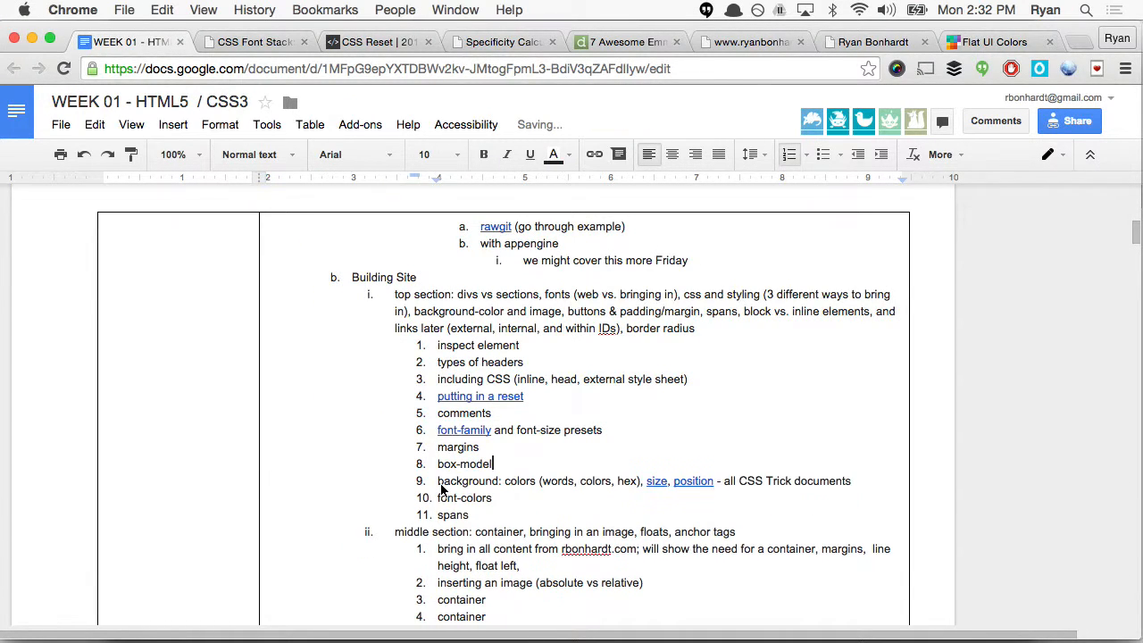
scroll(down, 3)
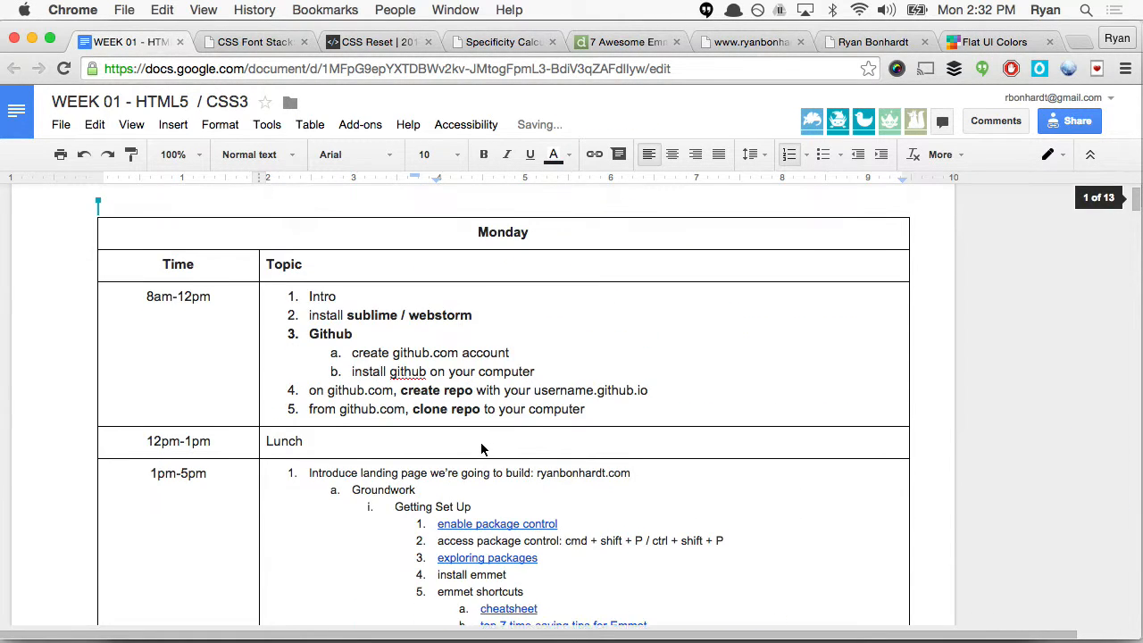
scroll(down, 3)
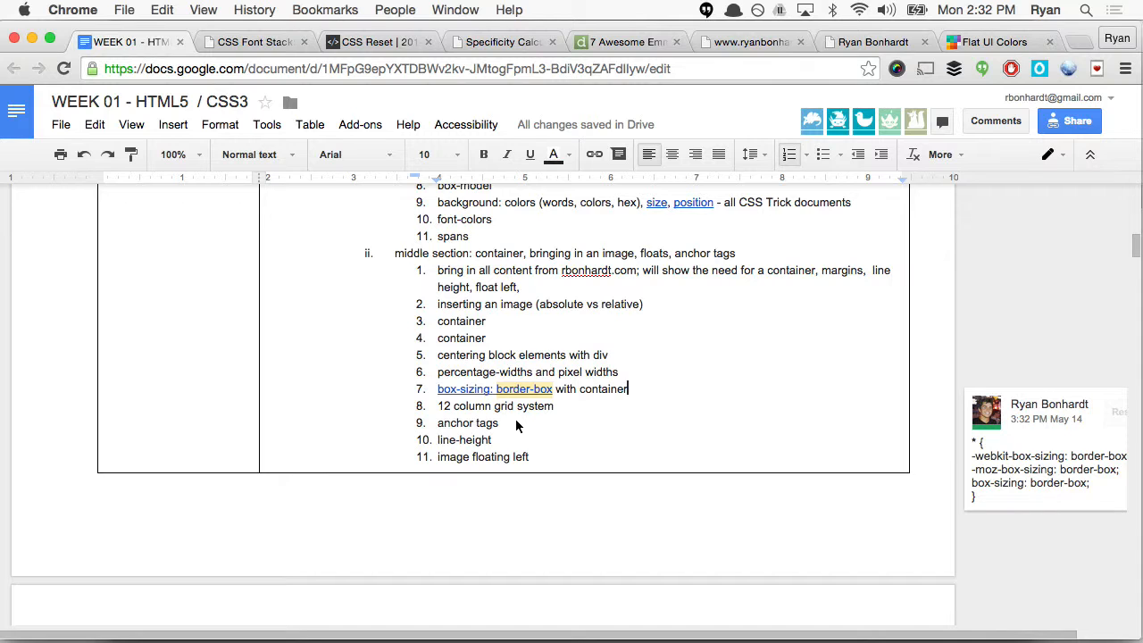
scroll(up, 3)
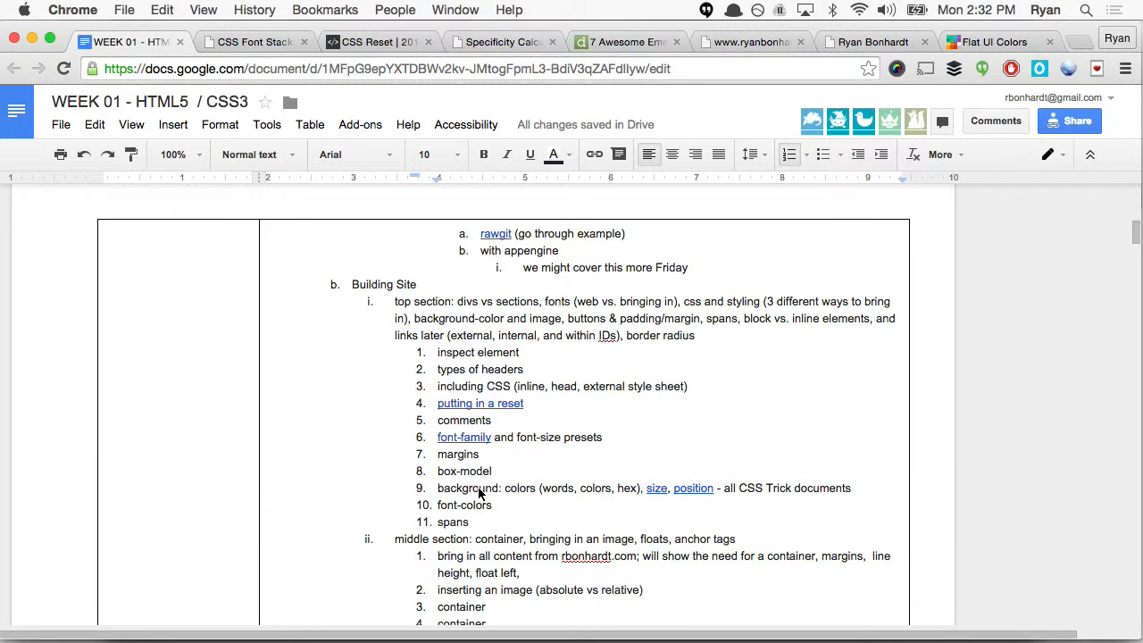